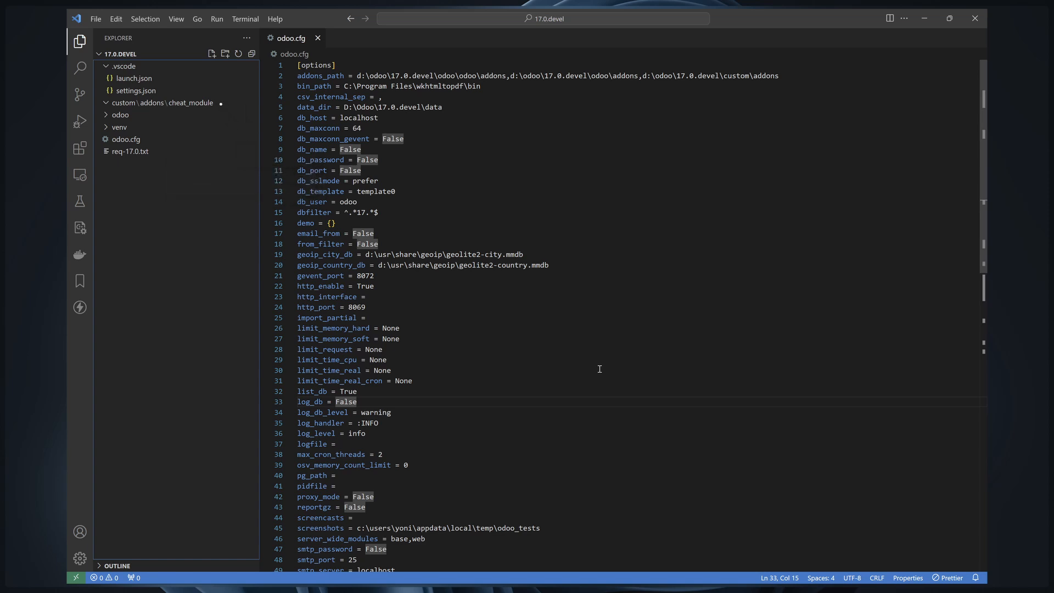
# Create __manifest__.py, __init__.py and models/__init__.py importing cheat under custom/addons/cheat_module
pyautogui.click(141, 115)
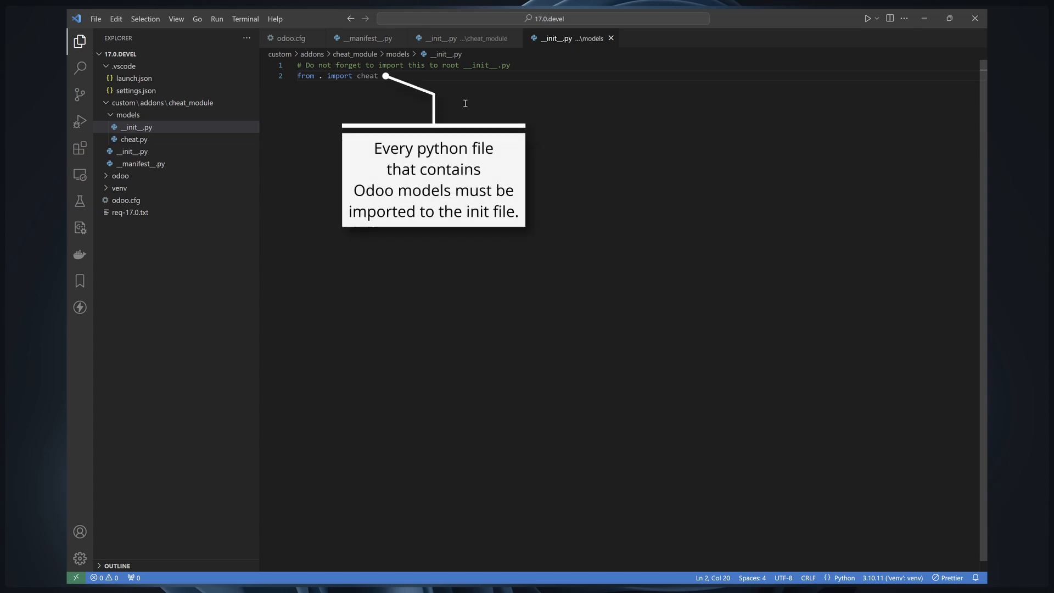
# Define the BasicCheat model in models/cheat.py and add tree and form records in views/cheat_view.xml
pyautogui.click(134, 139)
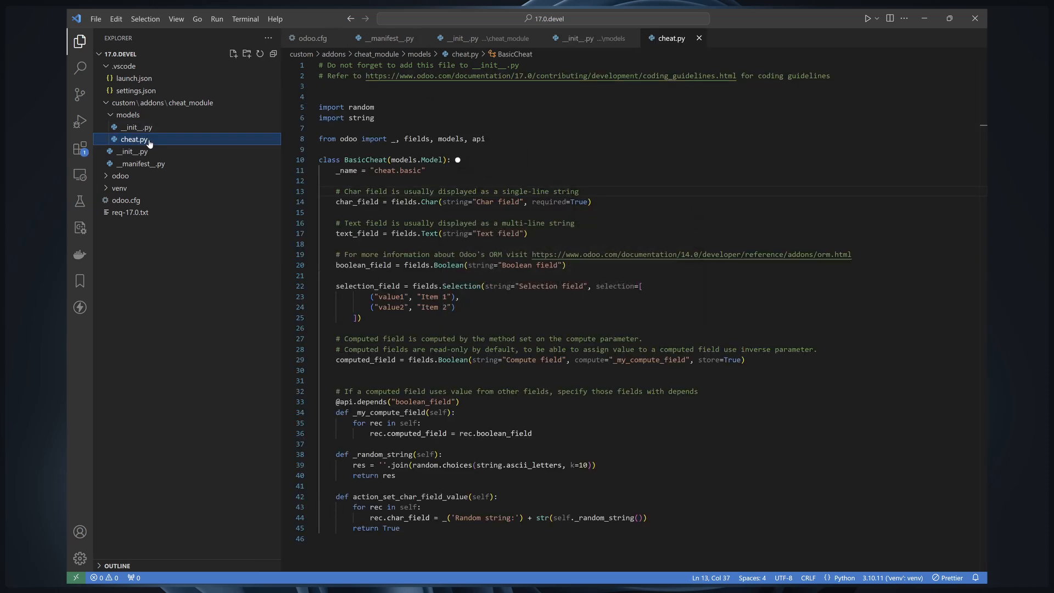
pyautogui.click(145, 163)
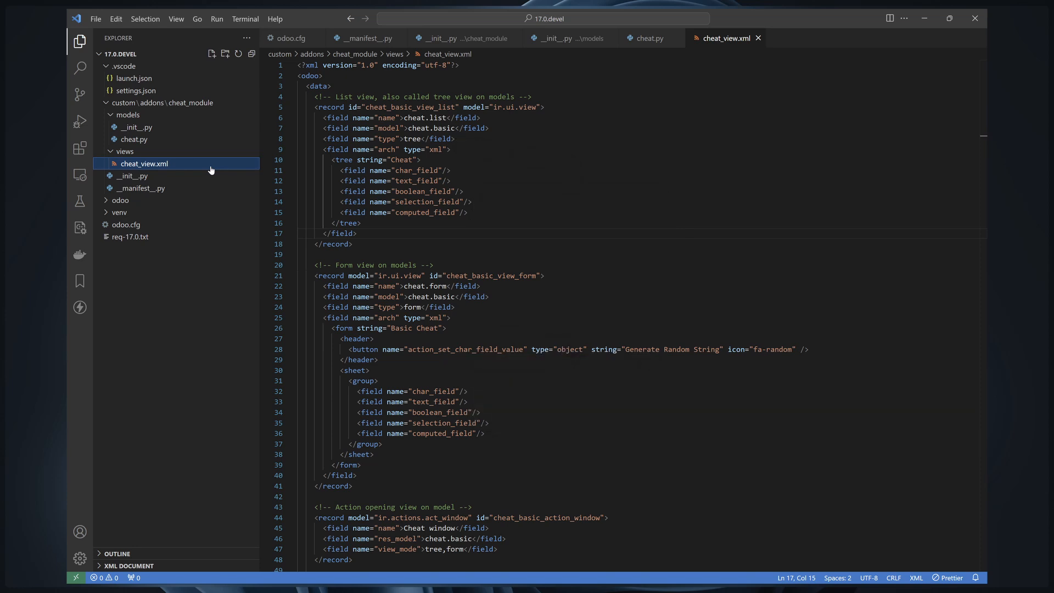
# Add the Cheat act_window and menuitem records, then security/ir.model.access.csv granting users full cheat.basic access
pyautogui.scroll(-3)
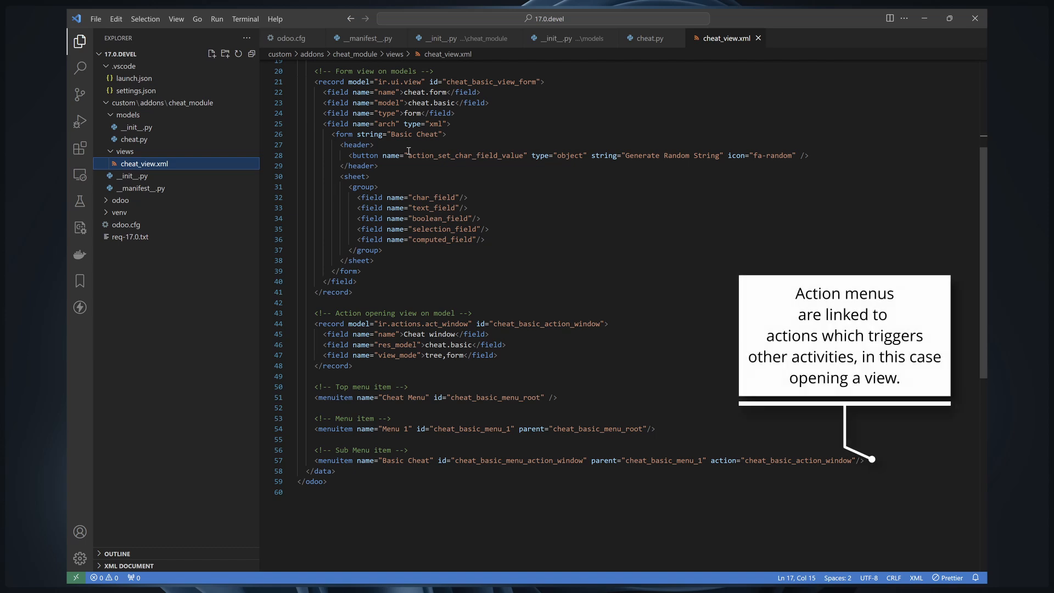
pyautogui.click(150, 163)
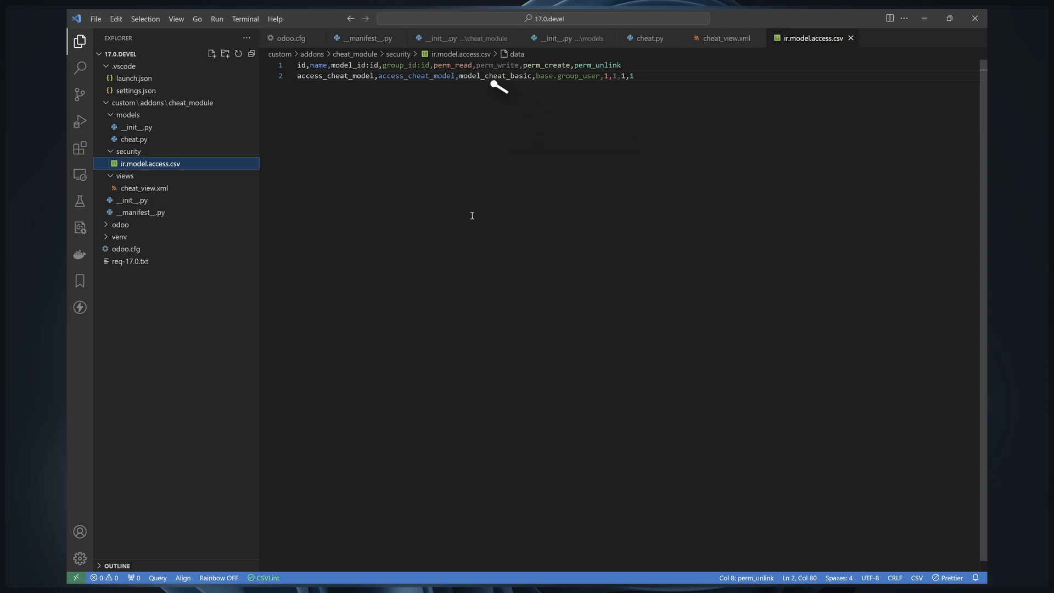
# Create models/res_config_settings.py with the related cheat_setting field and import it in models/__init__.py
pyautogui.click(156, 150)
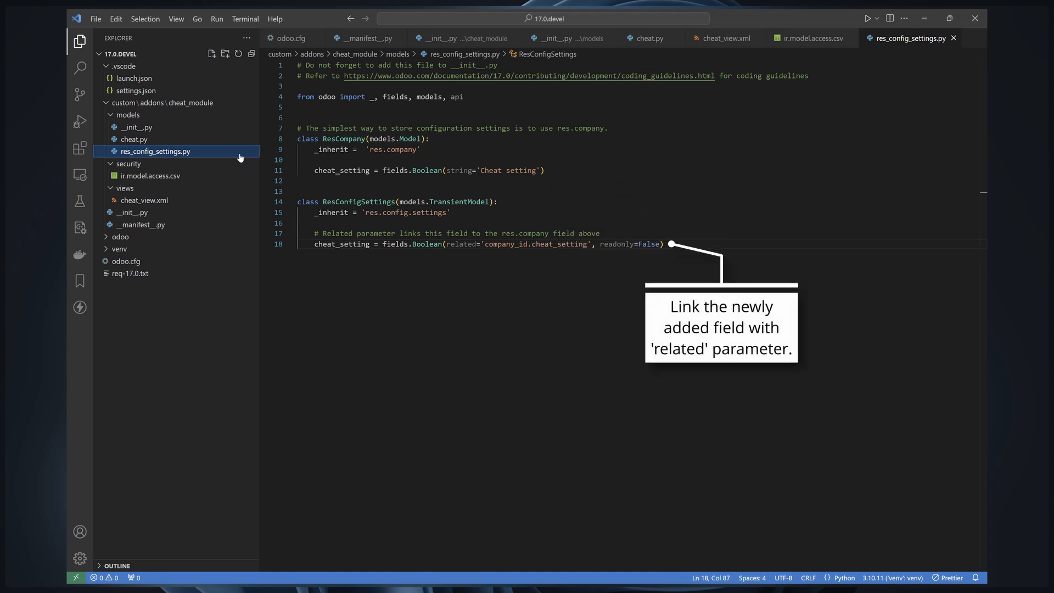
pyautogui.click(138, 127)
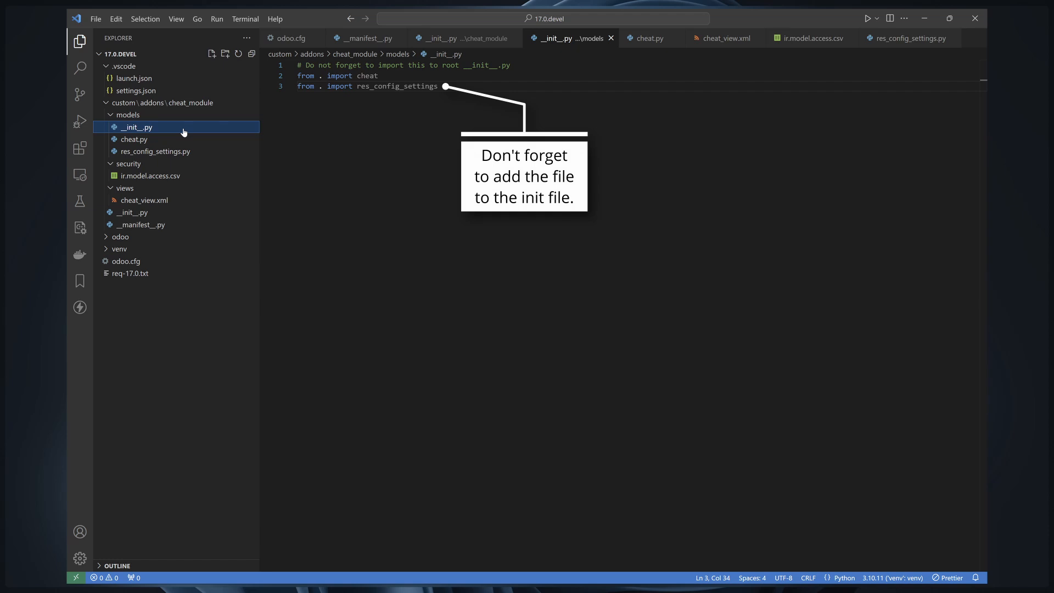
# Add views/res_config_settings_view.xml and list the view and security files in the manifest's data
pyautogui.click(166, 212)
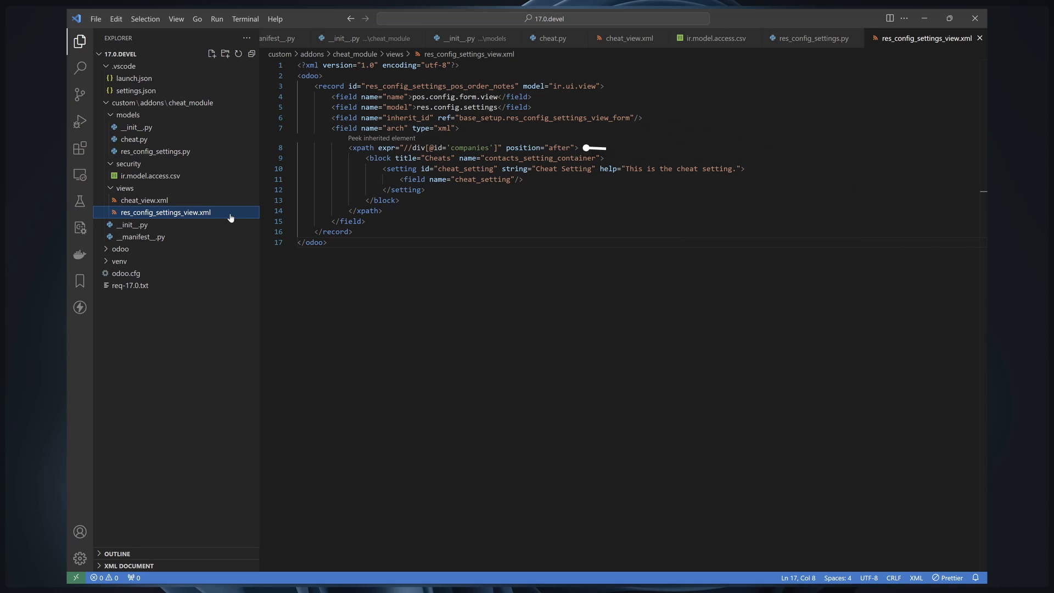
pyautogui.click(141, 237)
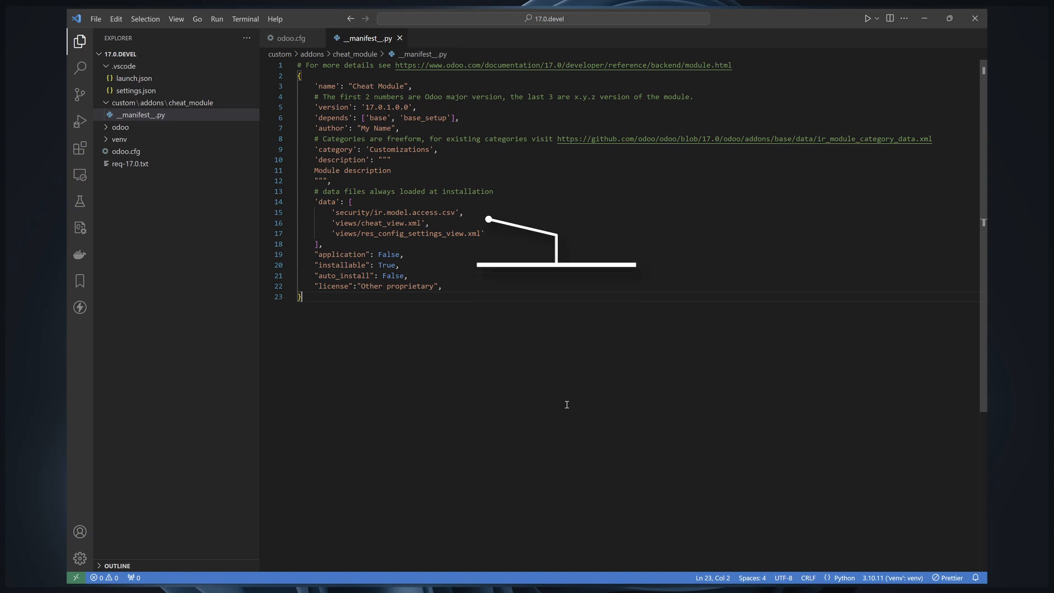
# Restart the Odoo server and open localhost:8069/web/login in the browser
pyautogui.click(134, 200)
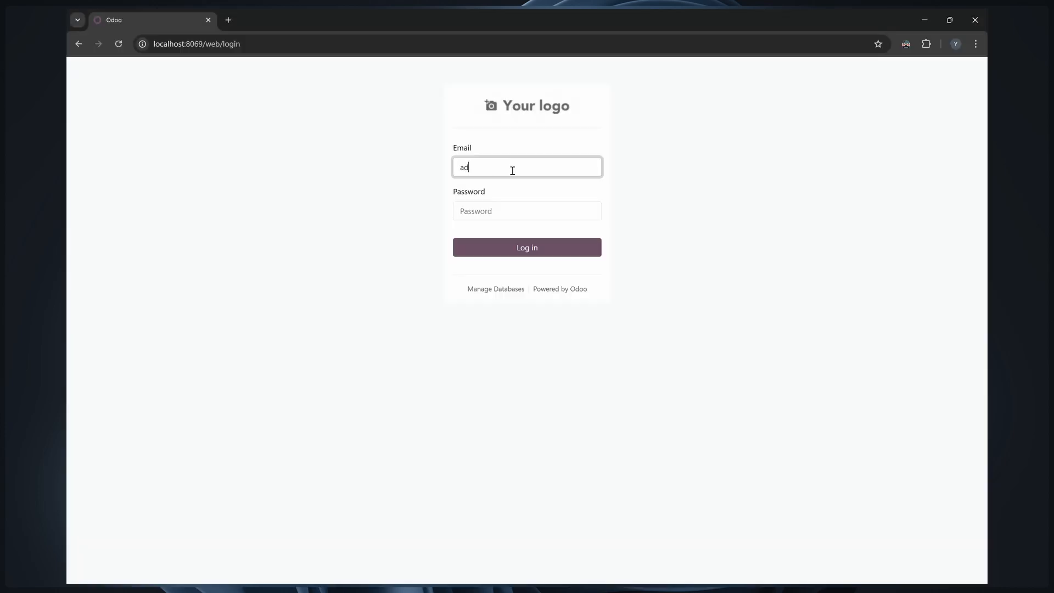
pyautogui.write('min@example.com')
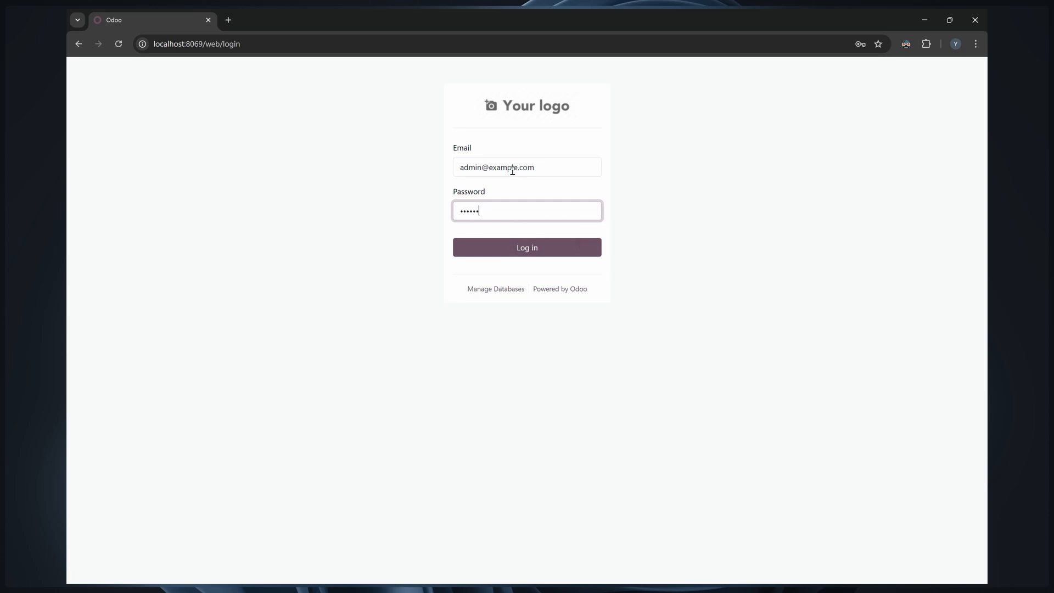
pyautogui.click(525, 247)
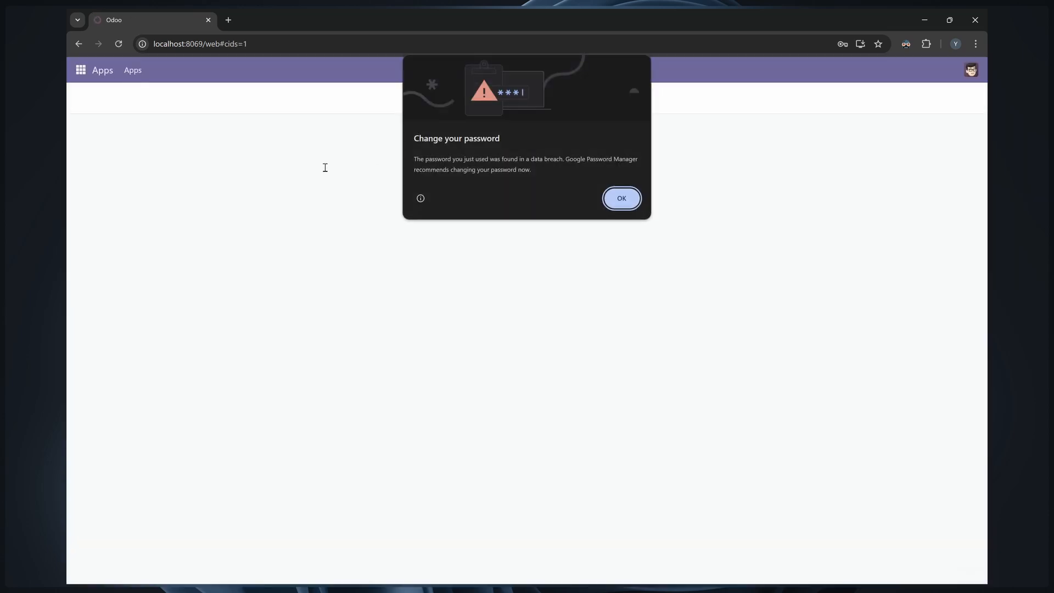
pyautogui.click(619, 199)
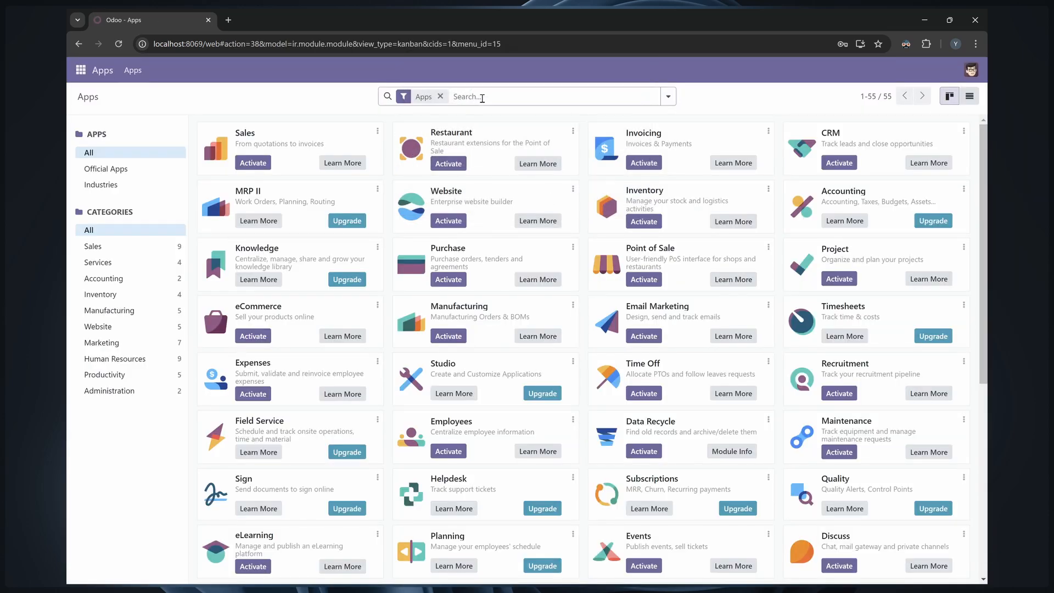
# Search Apps for module 'cheat' and activate the Cheat Module
pyautogui.write('che')
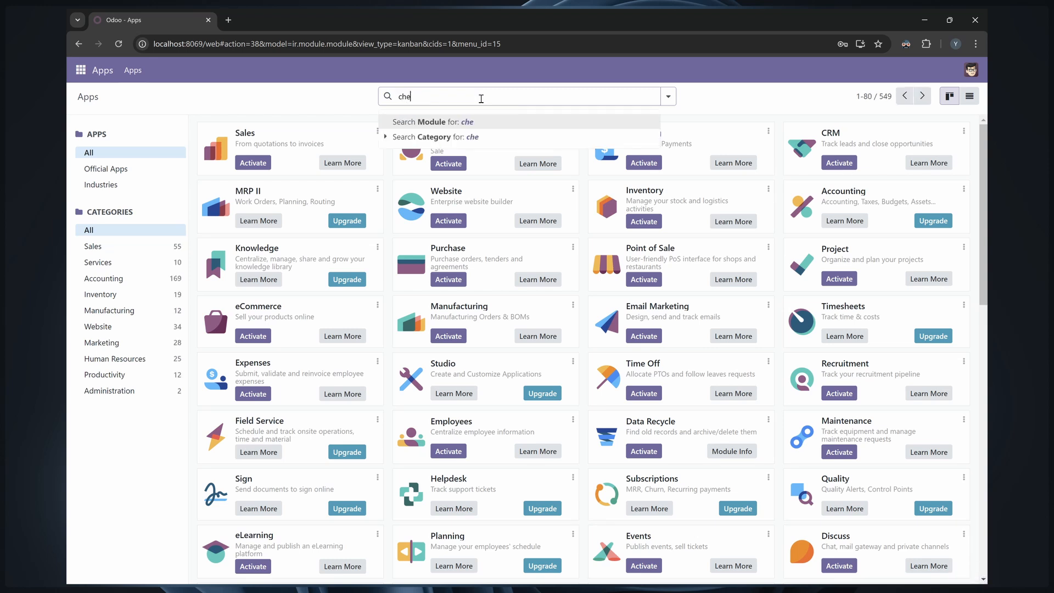
pyautogui.click(433, 122)
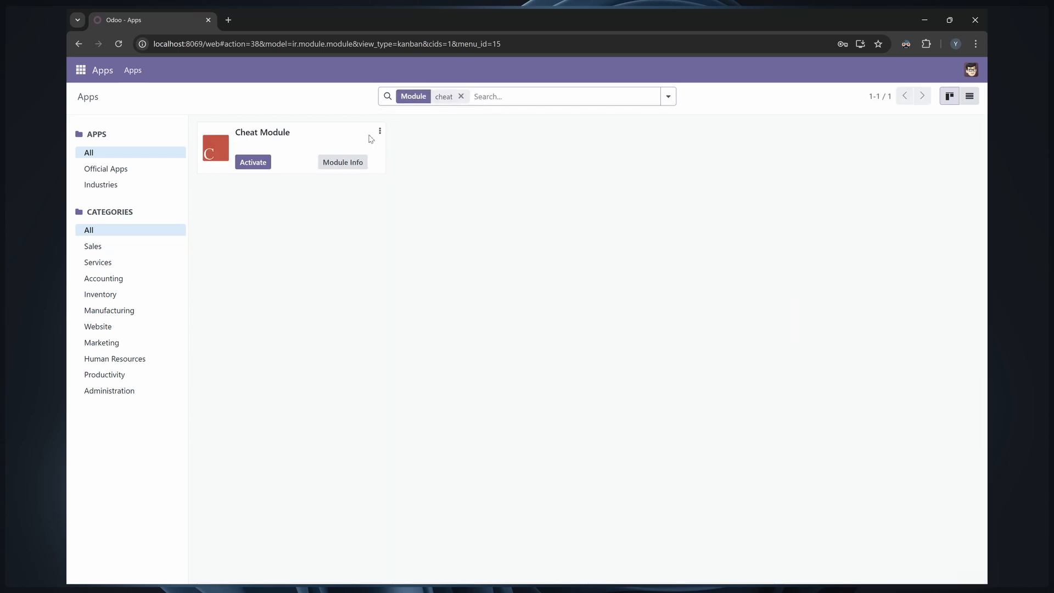
pyautogui.click(253, 163)
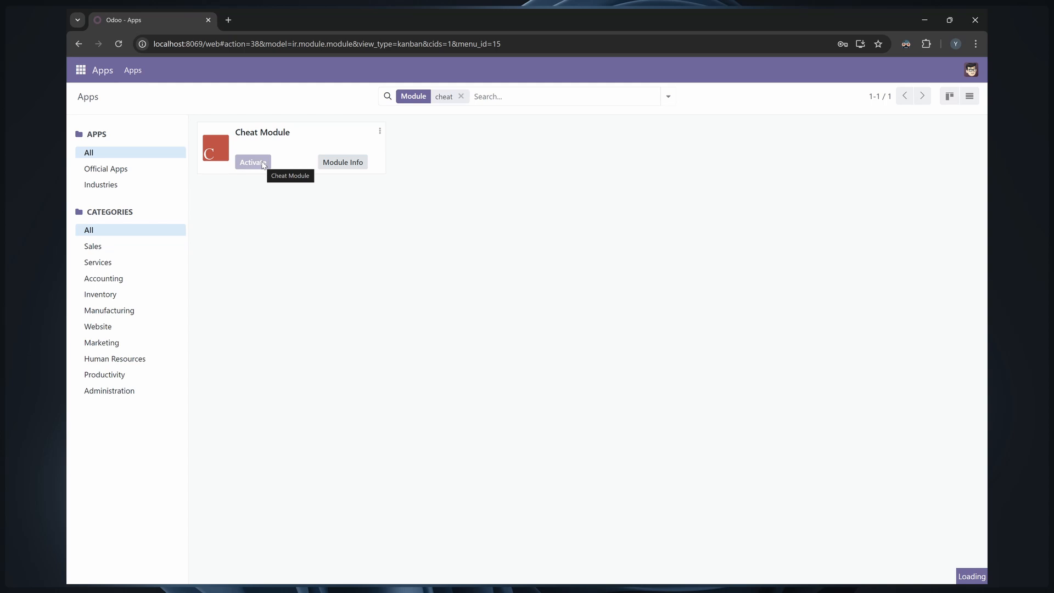
pyautogui.click(252, 162)
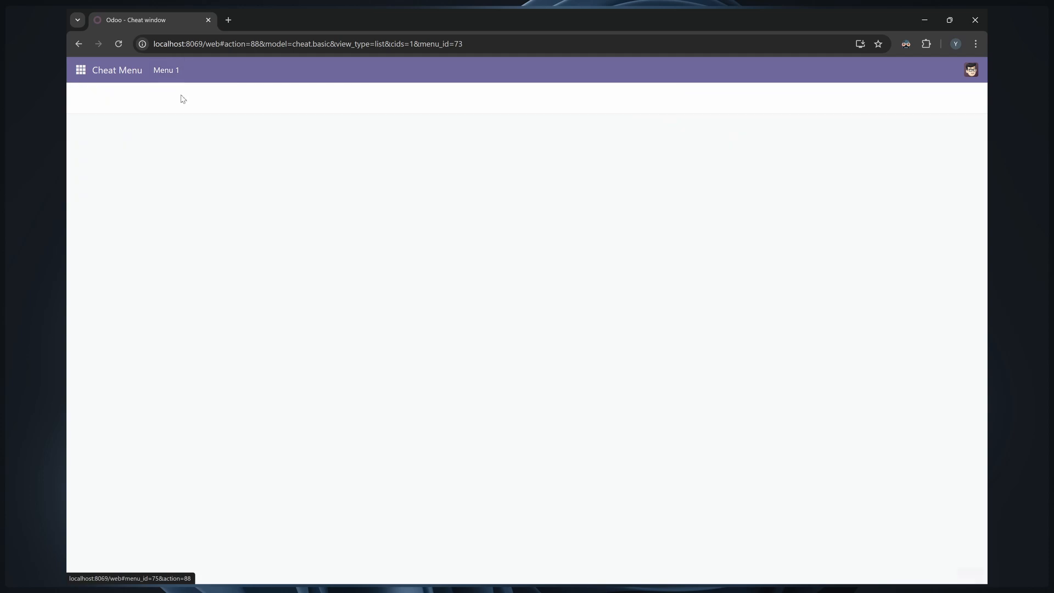
# Create a new cheat record with Char field 'Test' and save it
pyautogui.click(87, 96)
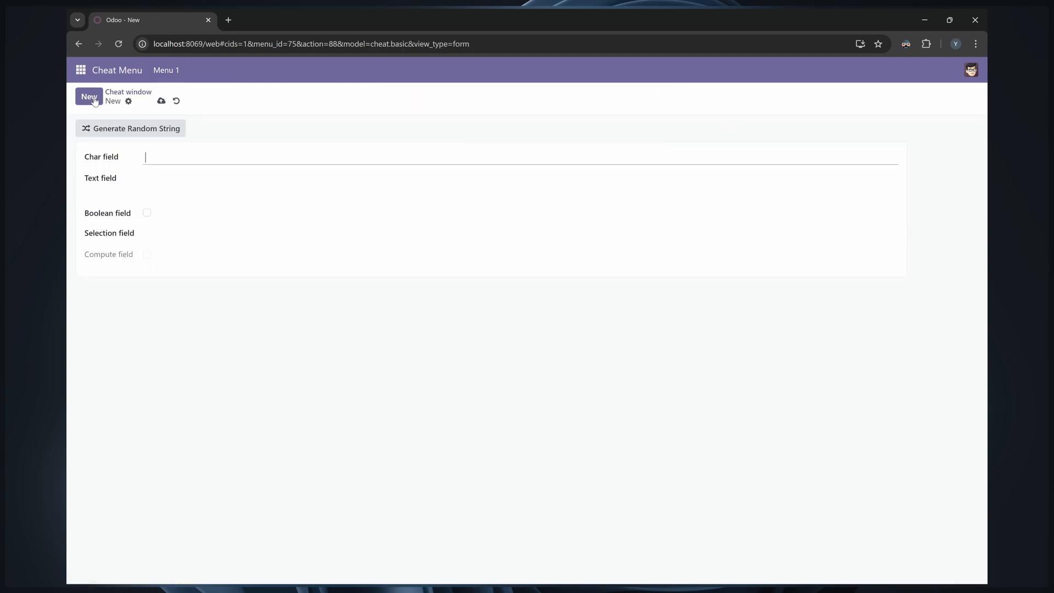
pyautogui.moveTo(166, 156)
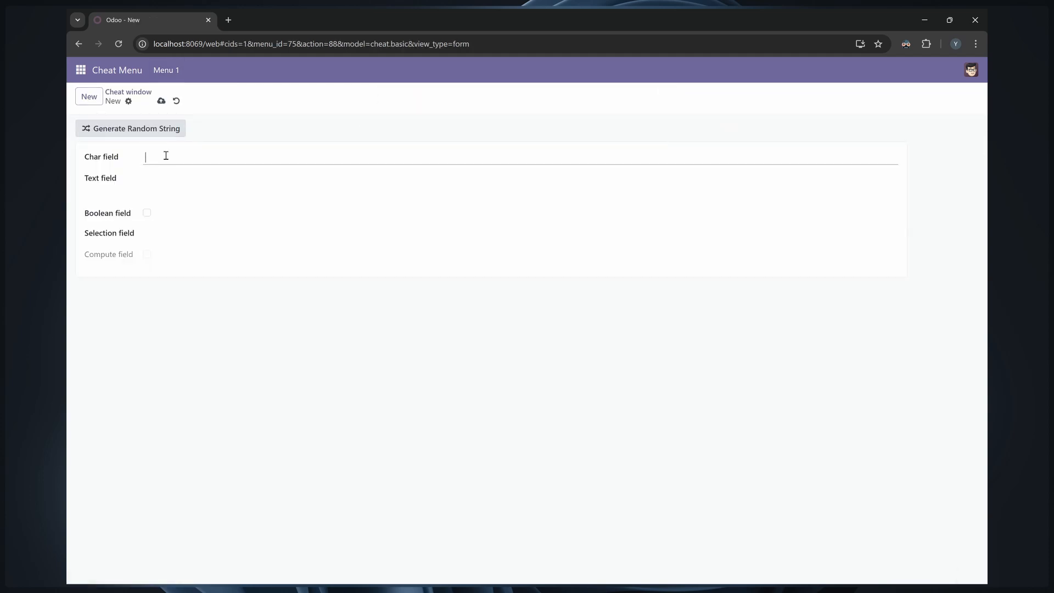
pyautogui.write('Test')
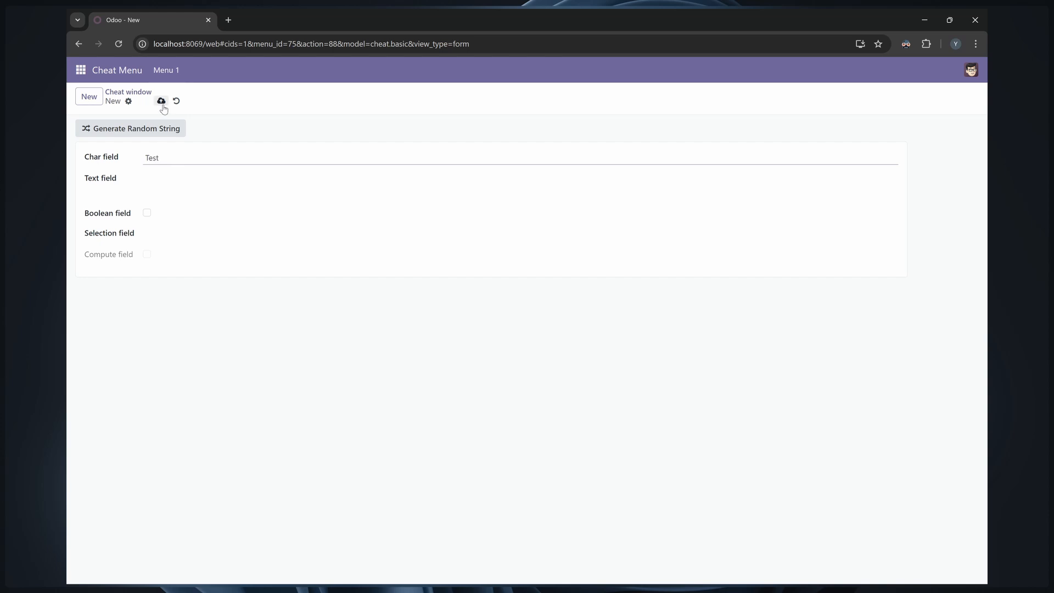
pyautogui.click(161, 101)
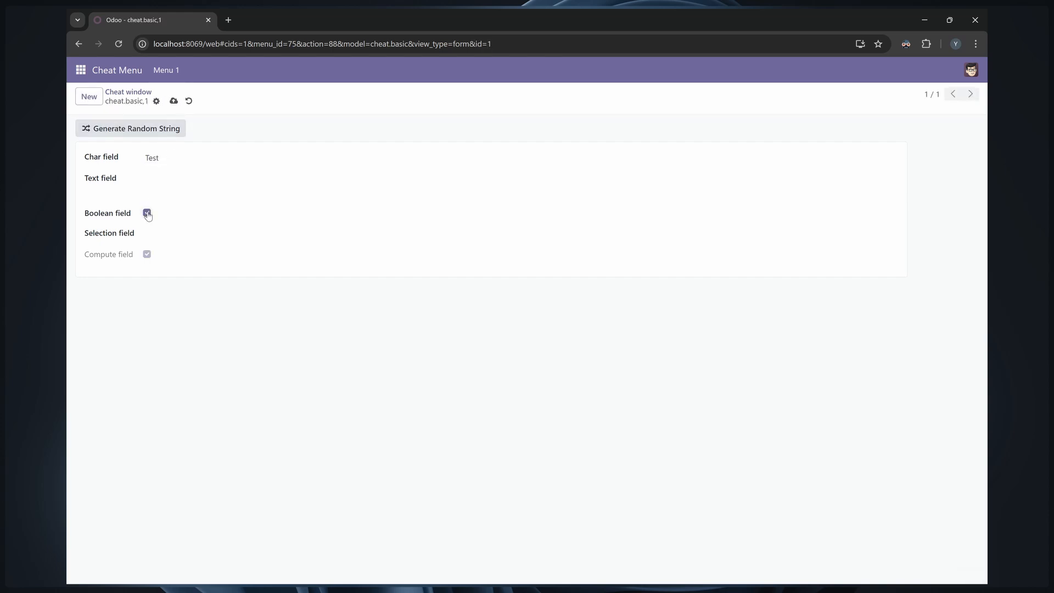
# Untick the Boolean field, fill the Char field via Generate Random String, and return to VS Code
pyautogui.click(146, 213)
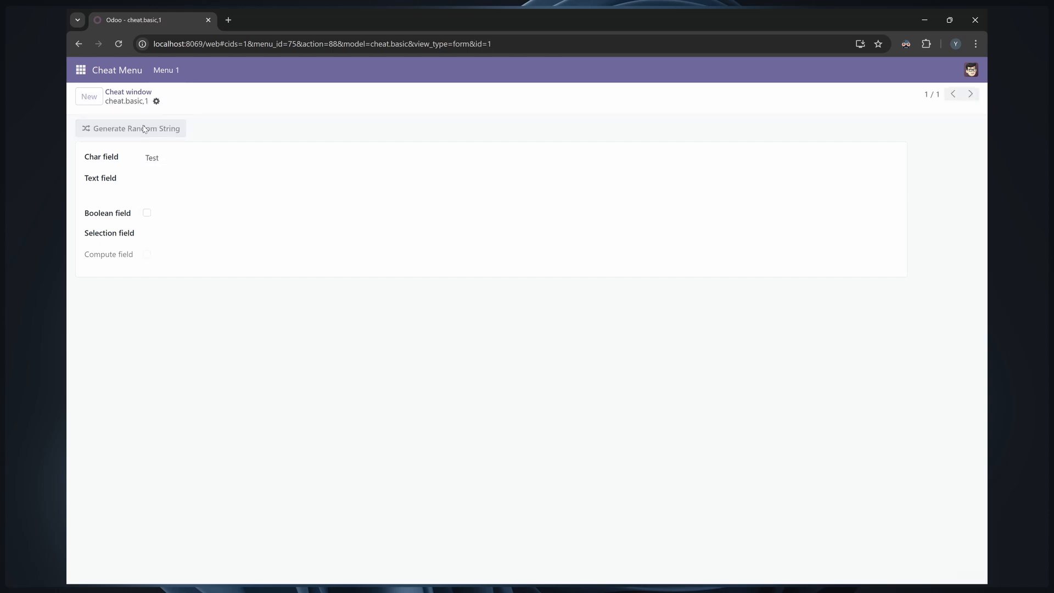
pyautogui.click(136, 128)
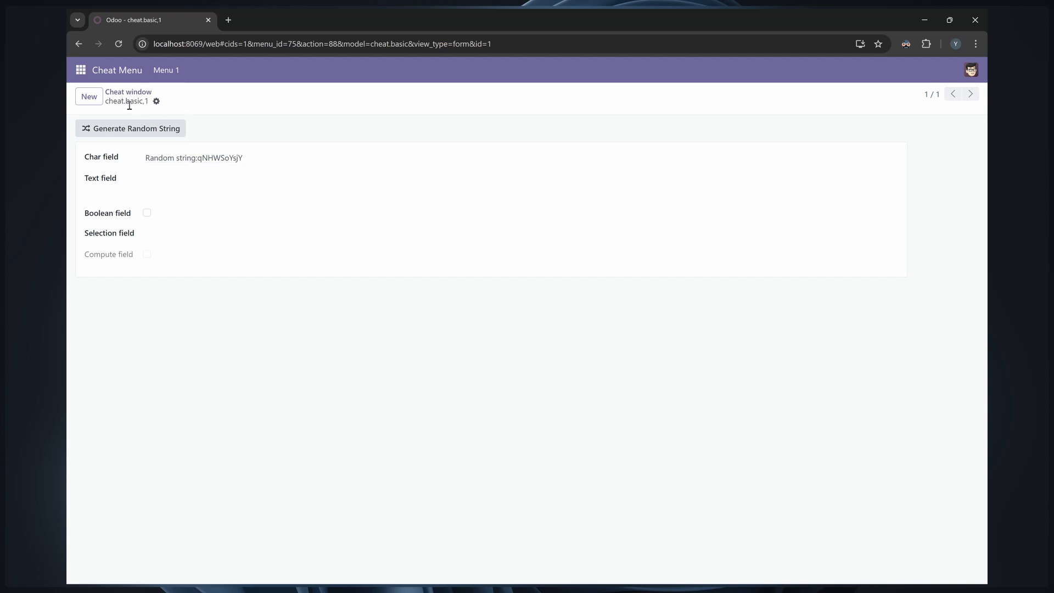
pyautogui.moveTo(127, 111)
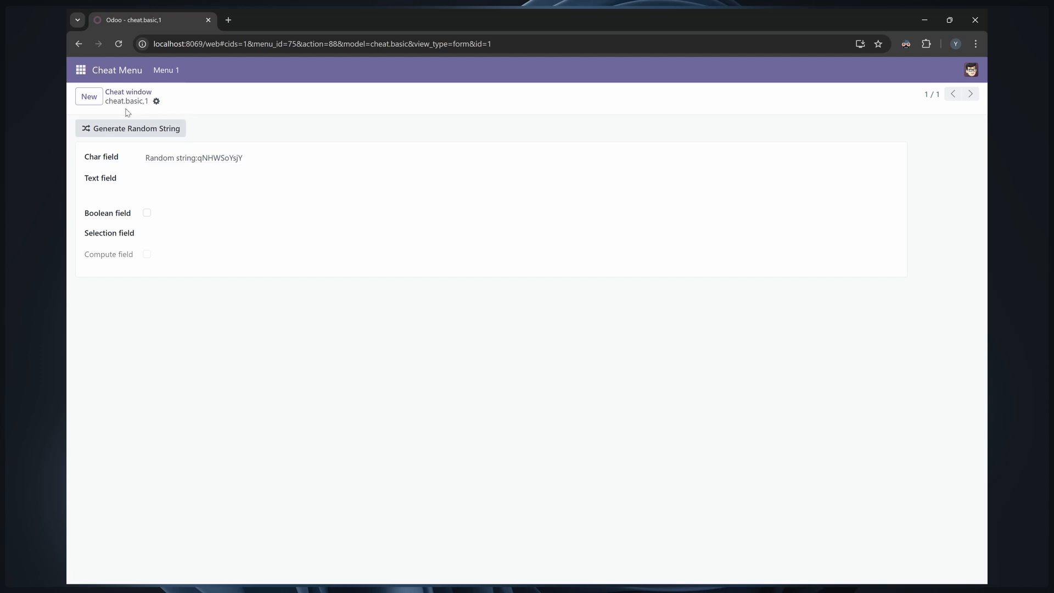
pyautogui.press('alt+tab')
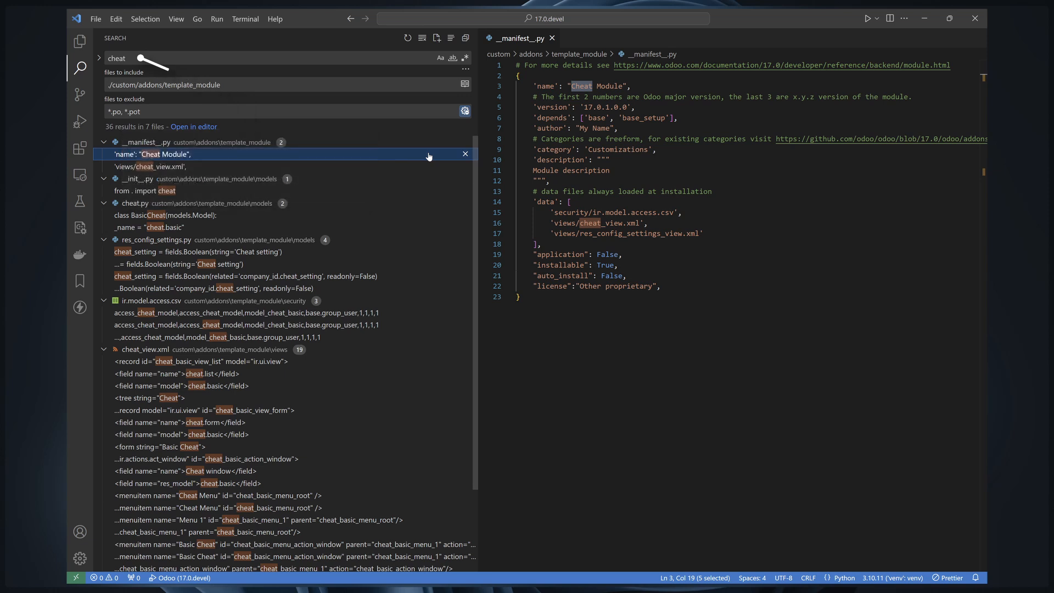
# Find 'cheat' in cheat_module's manifest and set template_module's manifest name to 'Template Module'
pyautogui.click(79, 40)
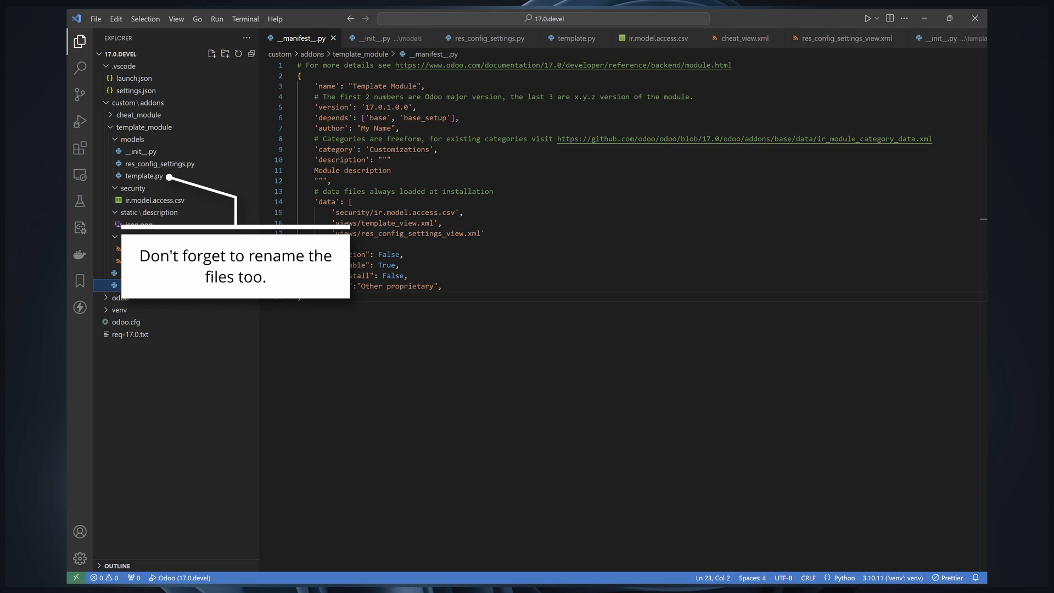
pyautogui.click(145, 286)
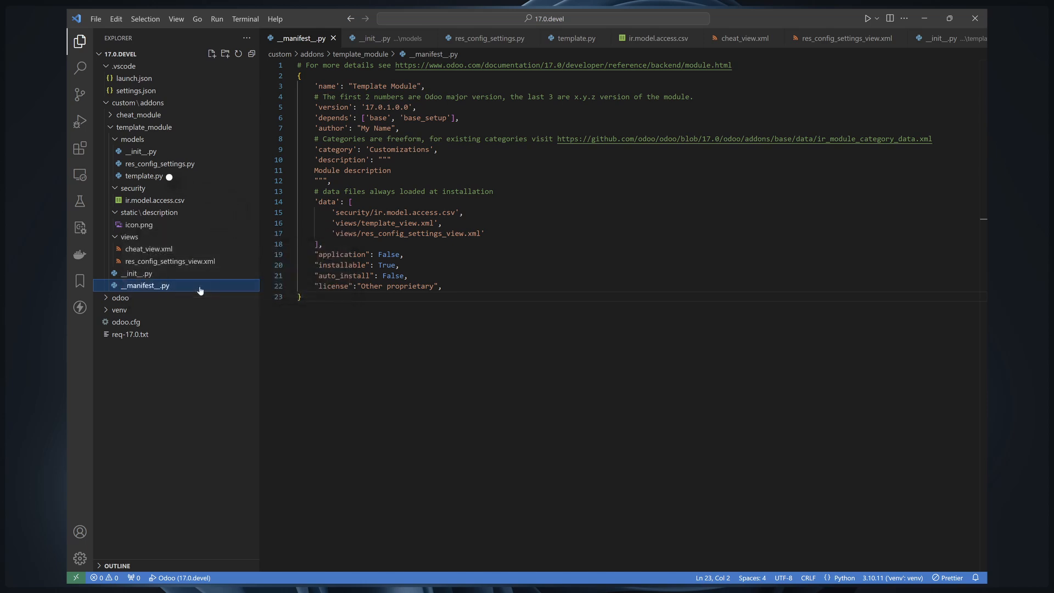